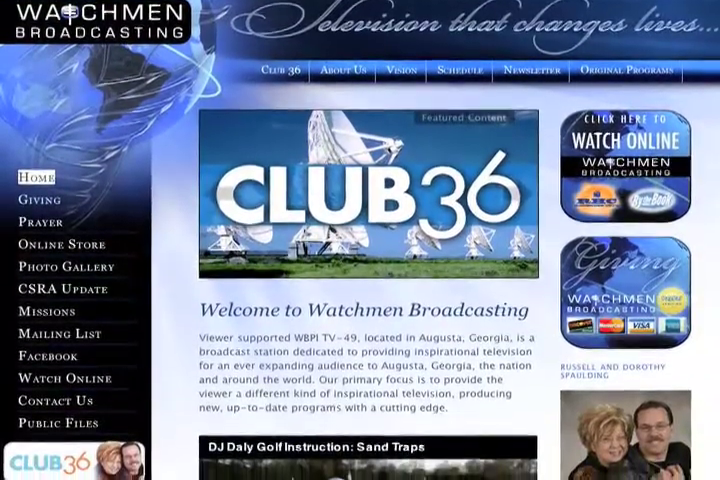
scroll(down, 3)
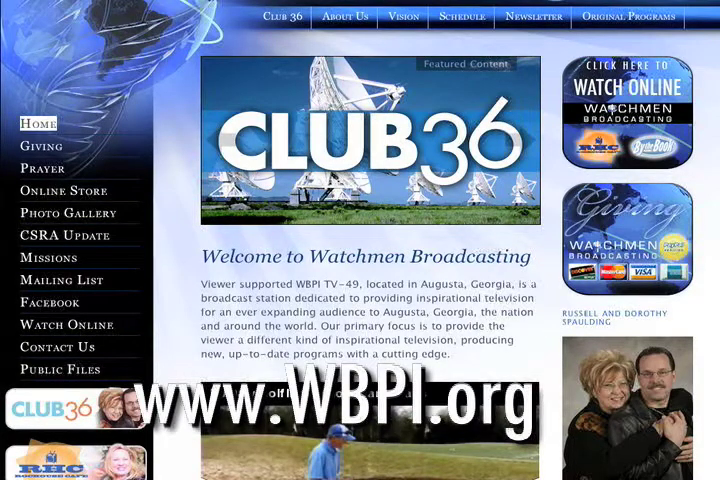
click(633, 85)
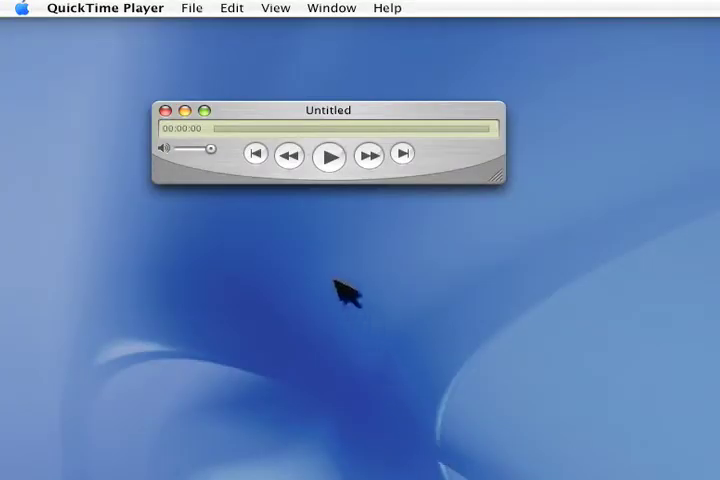
click(191, 8)
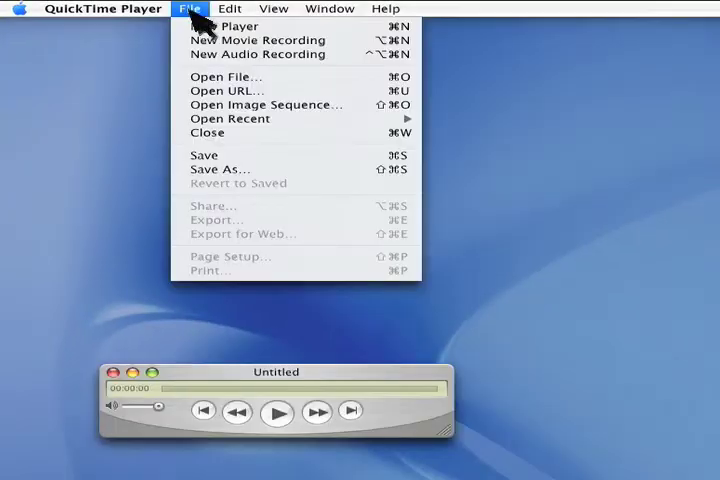
mouse_move(215, 95)
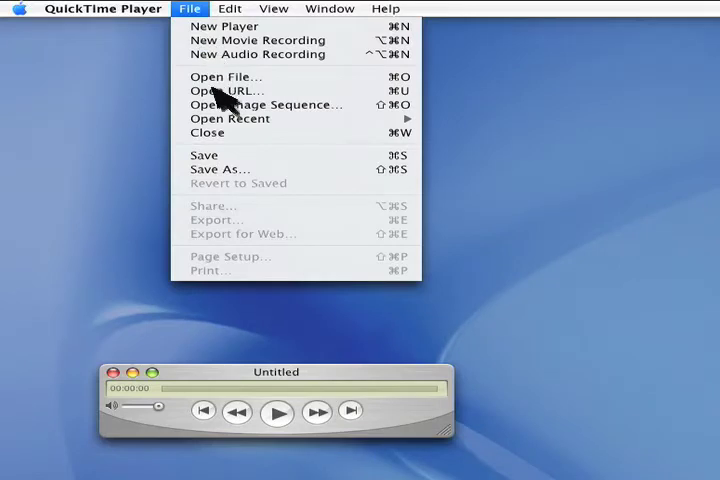
click(214, 89)
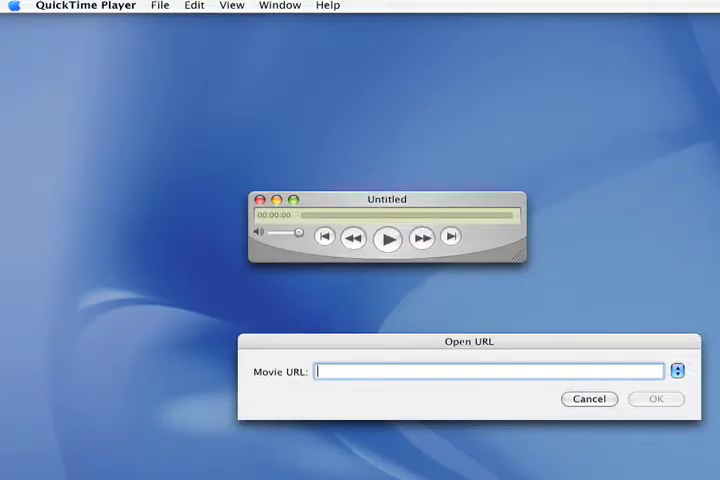
text(http://Quickstudy.wmlive.internapcdn.net/live_quickstudy_vitalstrea)
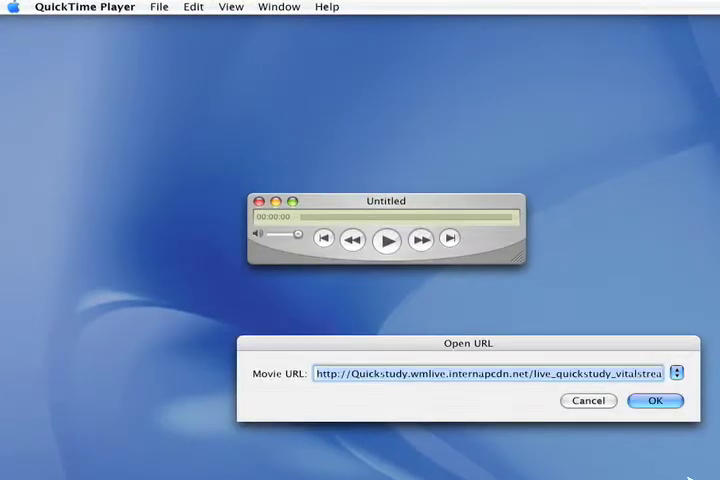
Confirm the address and start the Watchmen Broadcasting live stream playing
click(657, 402)
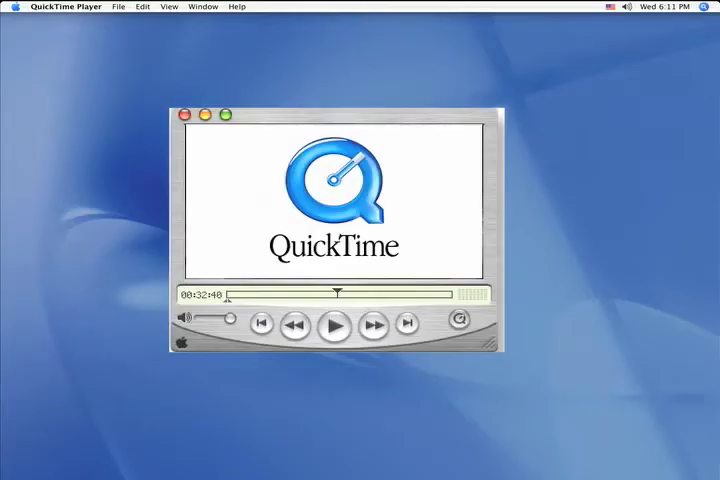
click(333, 327)
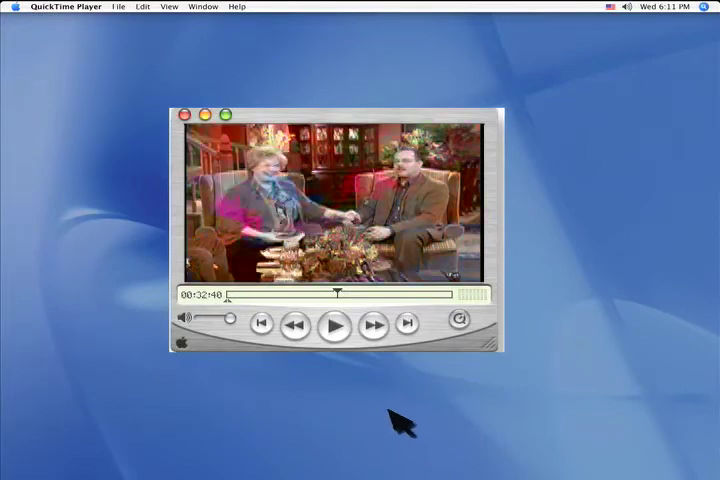
click(335, 326)
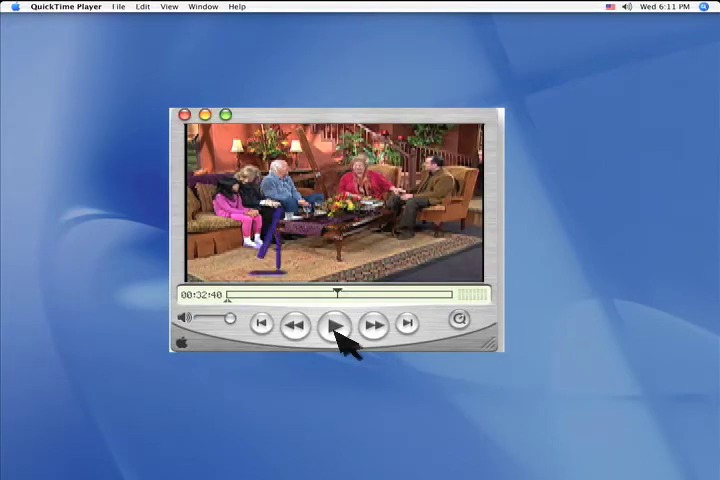